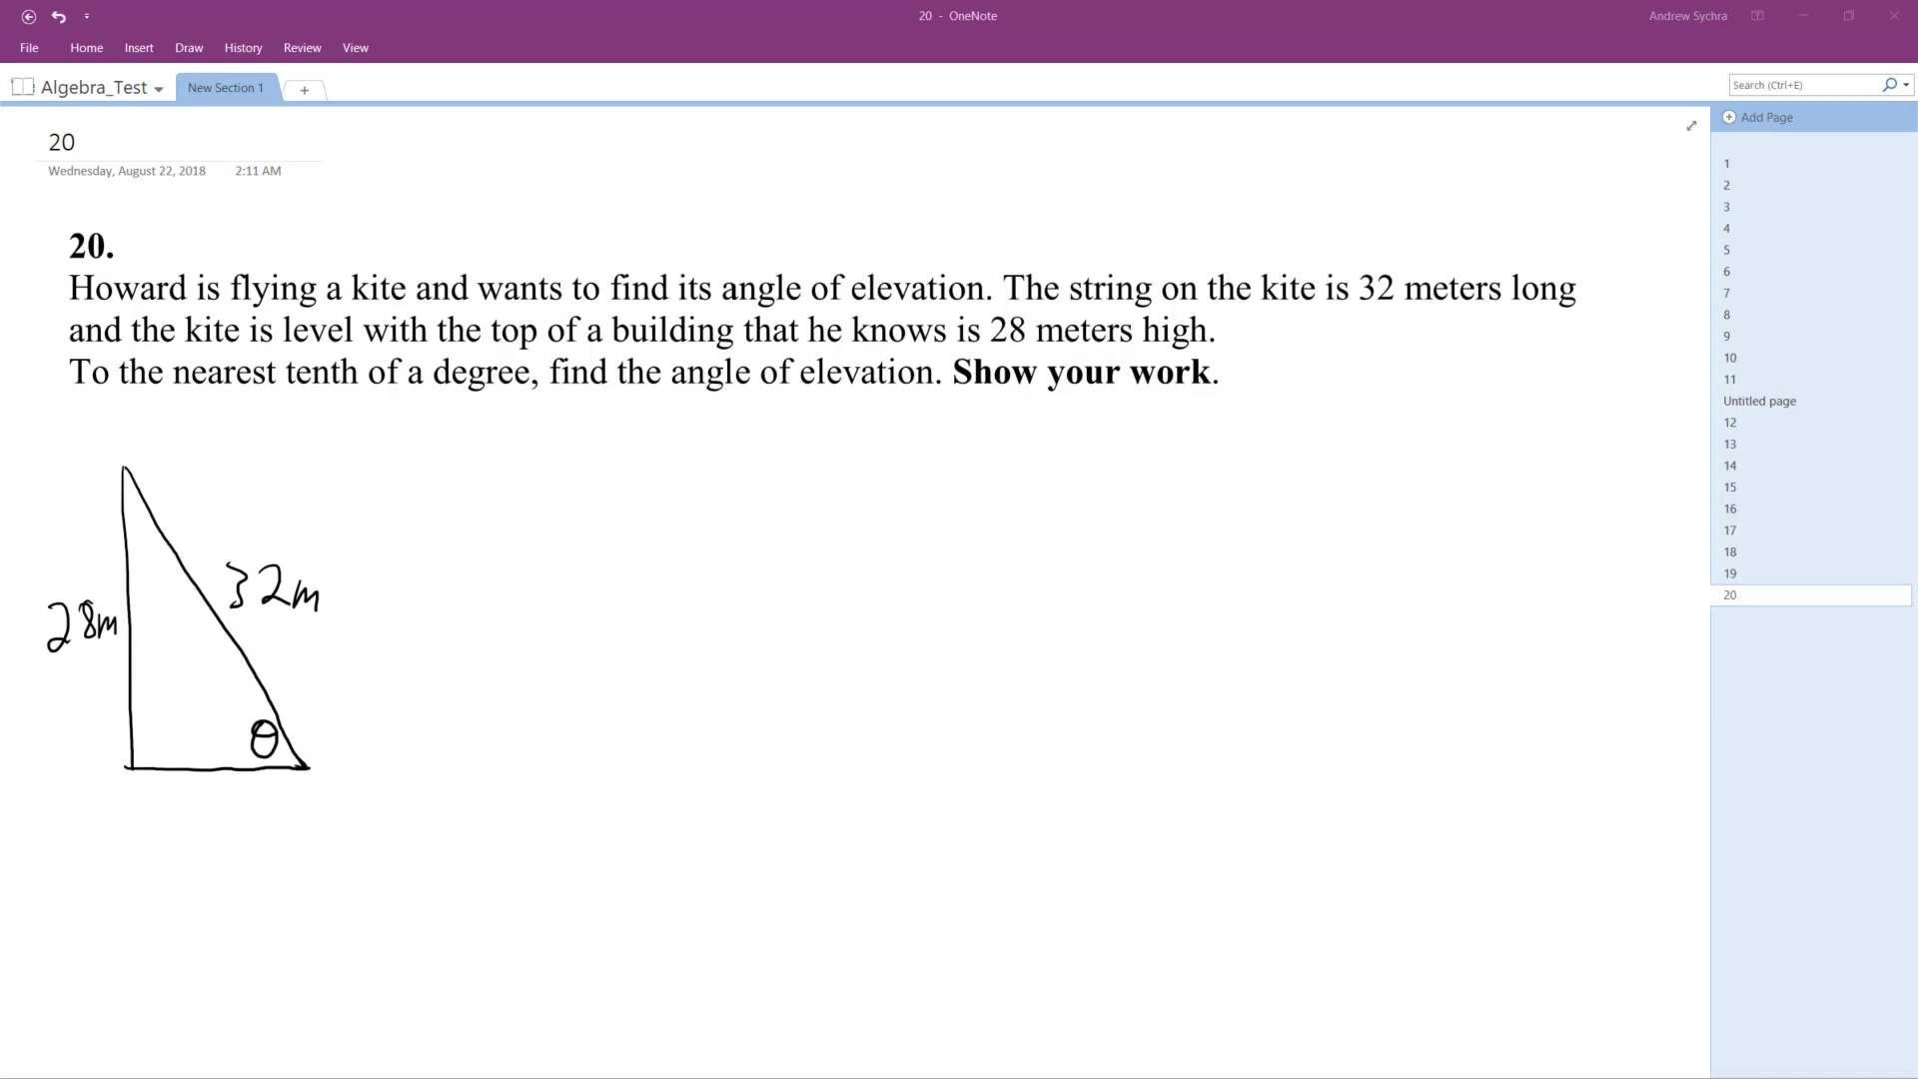
{"action": "mouse_move", "coordinate": [157, 531]}
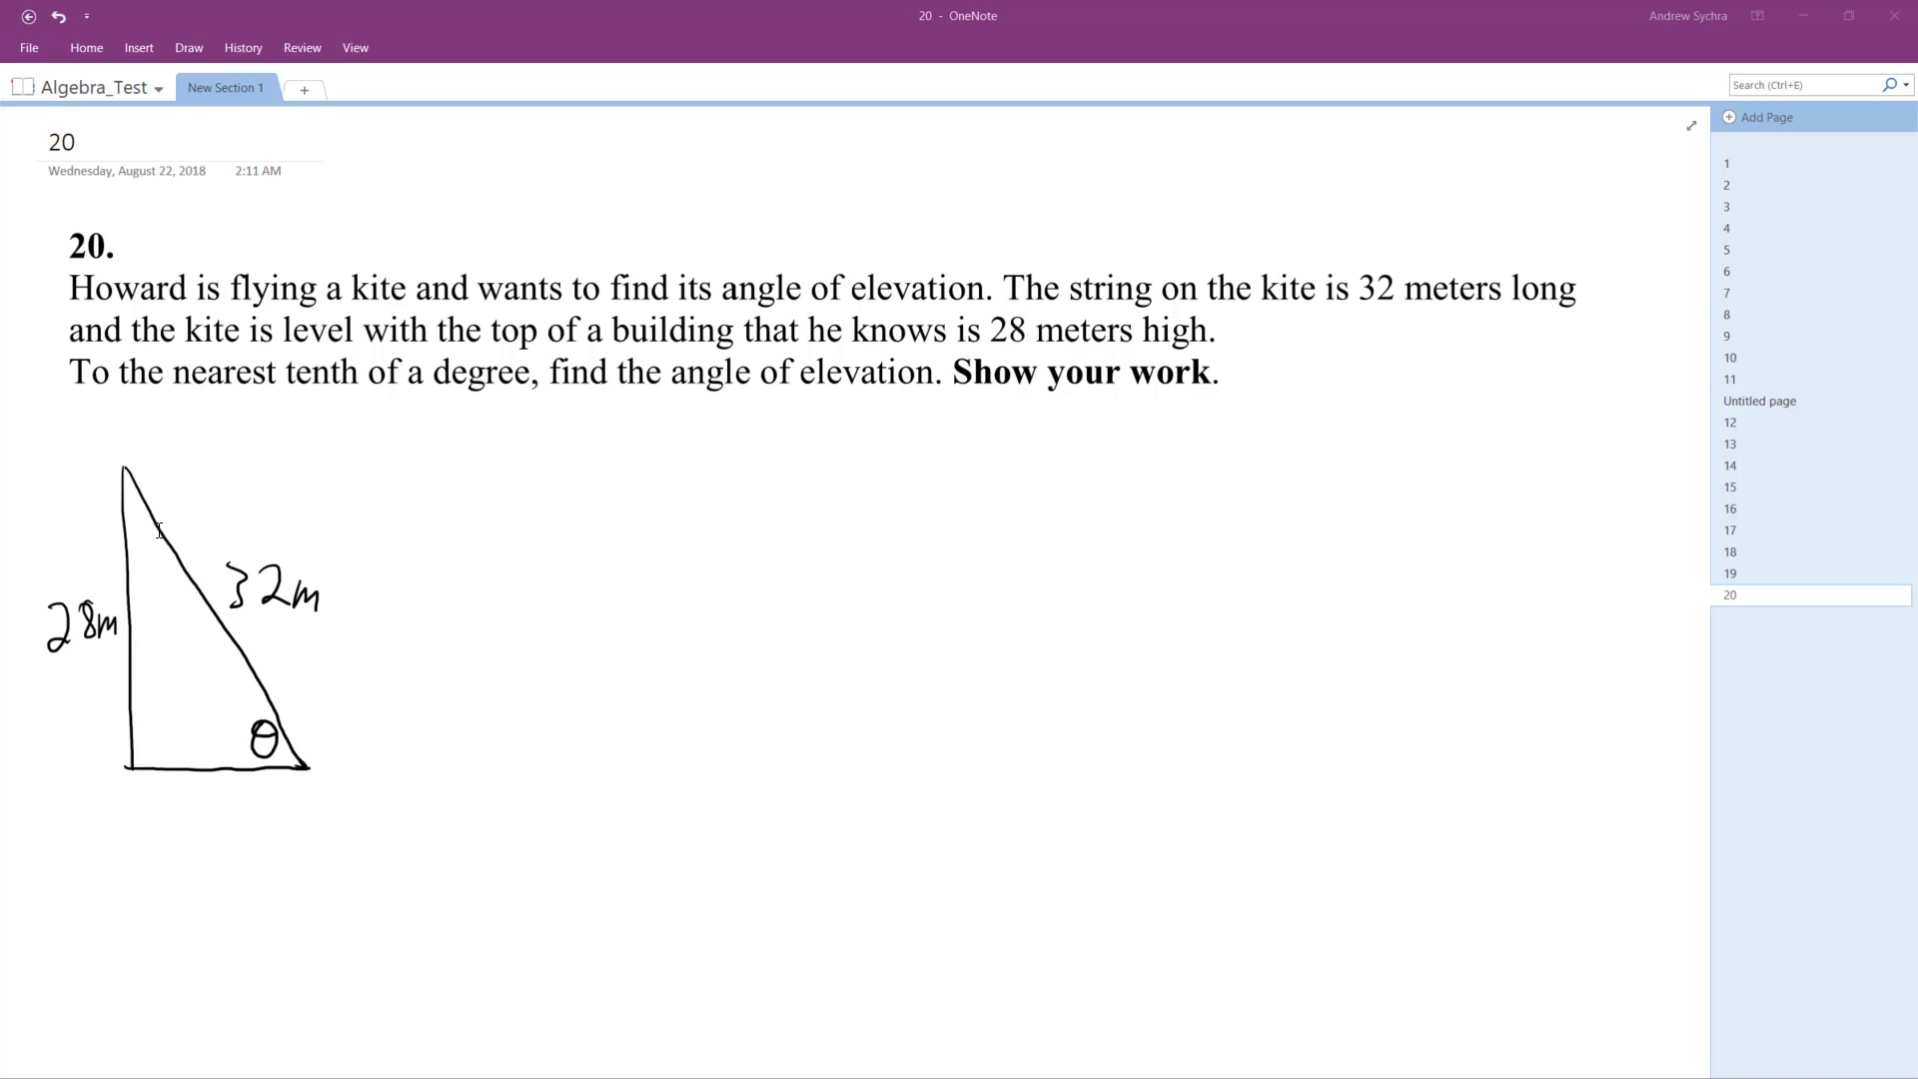
{"action": "mouse_move", "coordinate": [184, 501]}
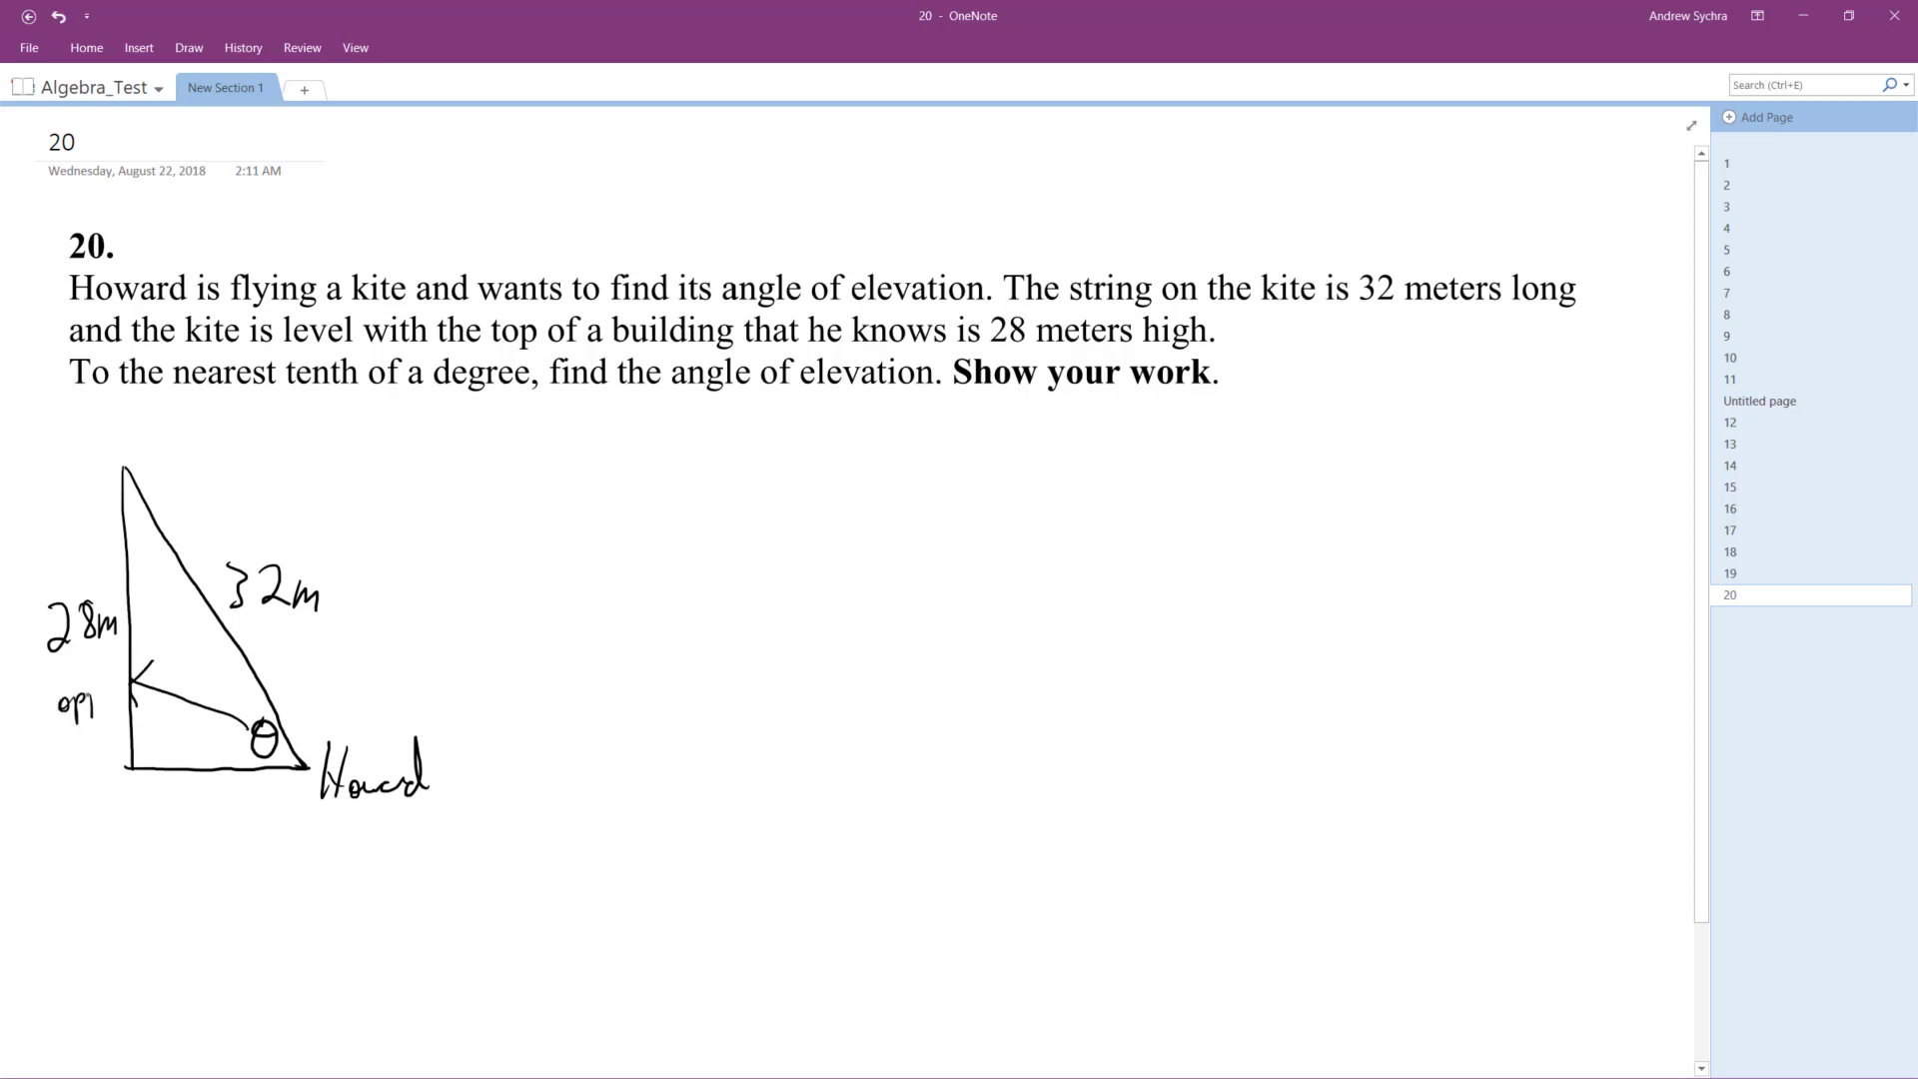
Label the 32 m side of the triangle 'hyp'
{"action": "type", "text": "hyp"}
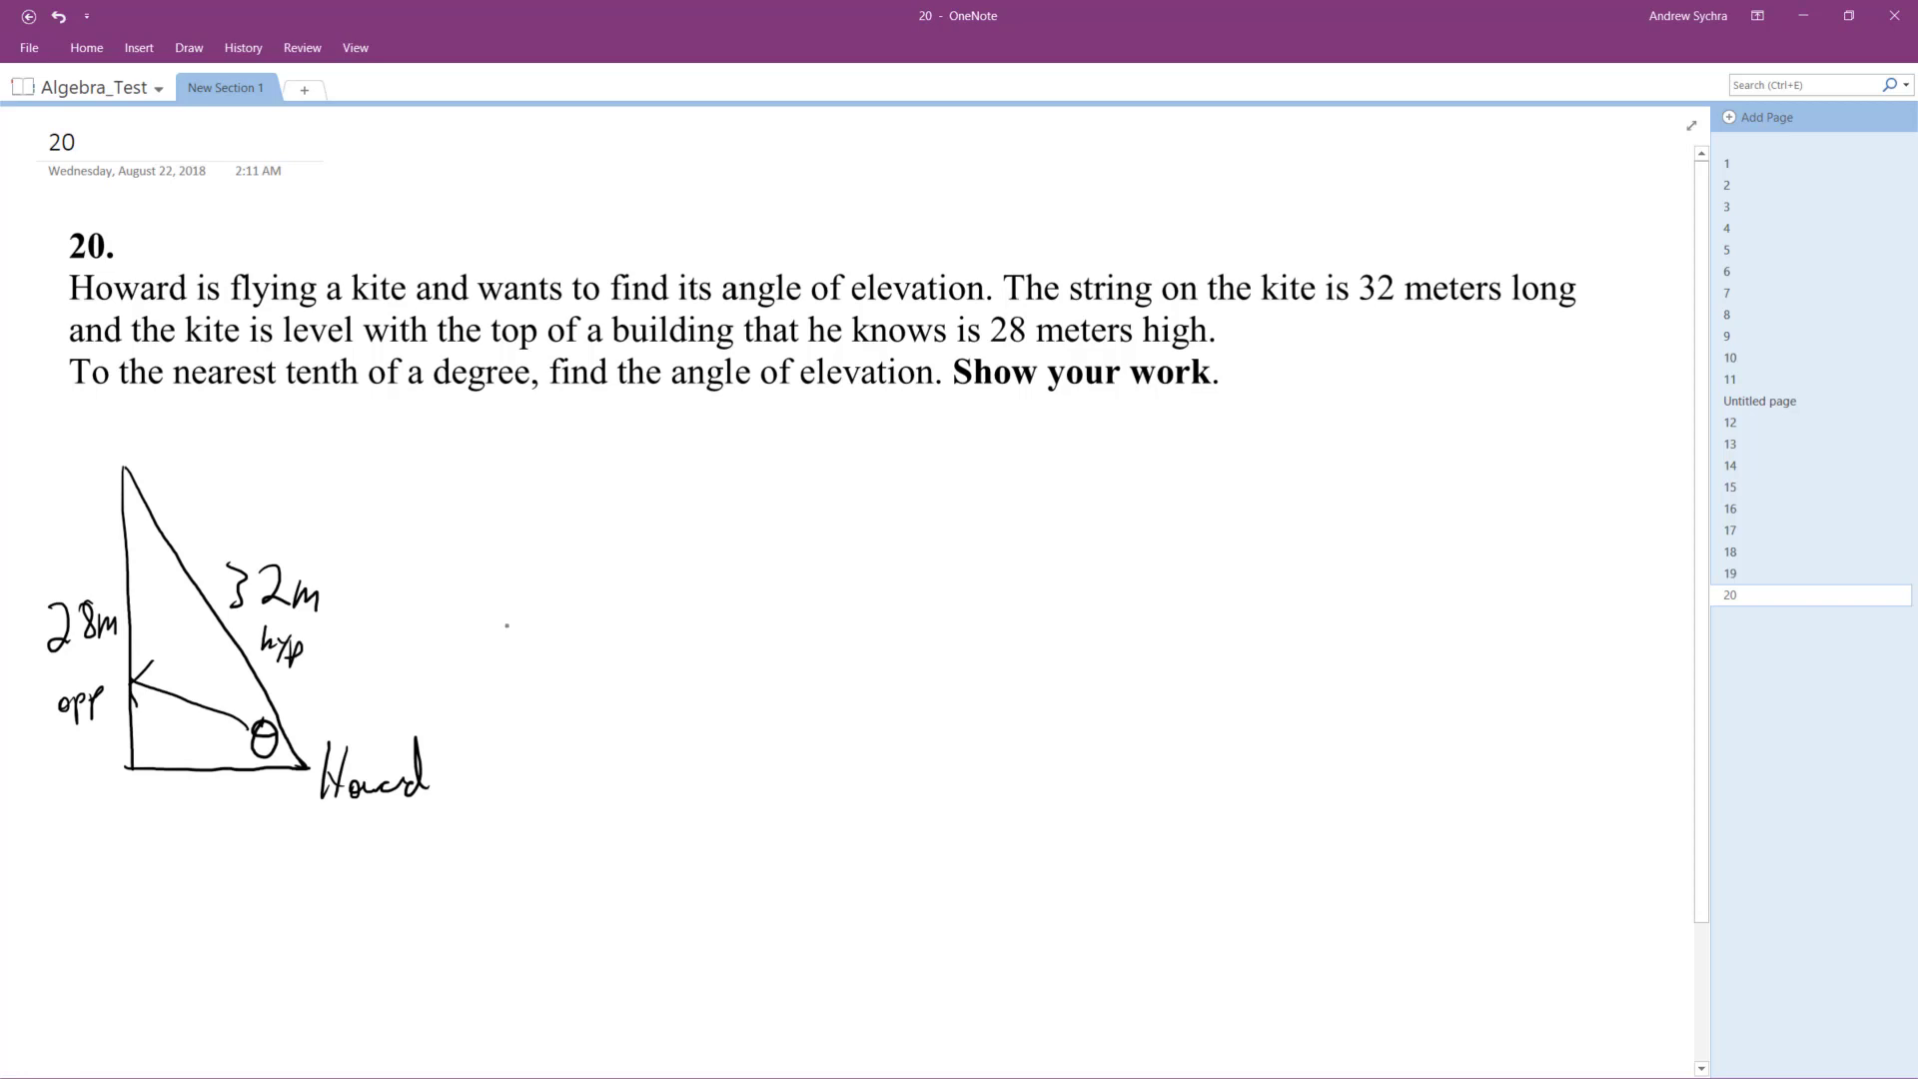
Ink 'sin θ = 28/32' beside the triangle and 'θ = sin⁻¹(28/32)' below it
{"action": "left_click_drag", "start_coordinate": [490, 618], "coordinate": [594, 611]}
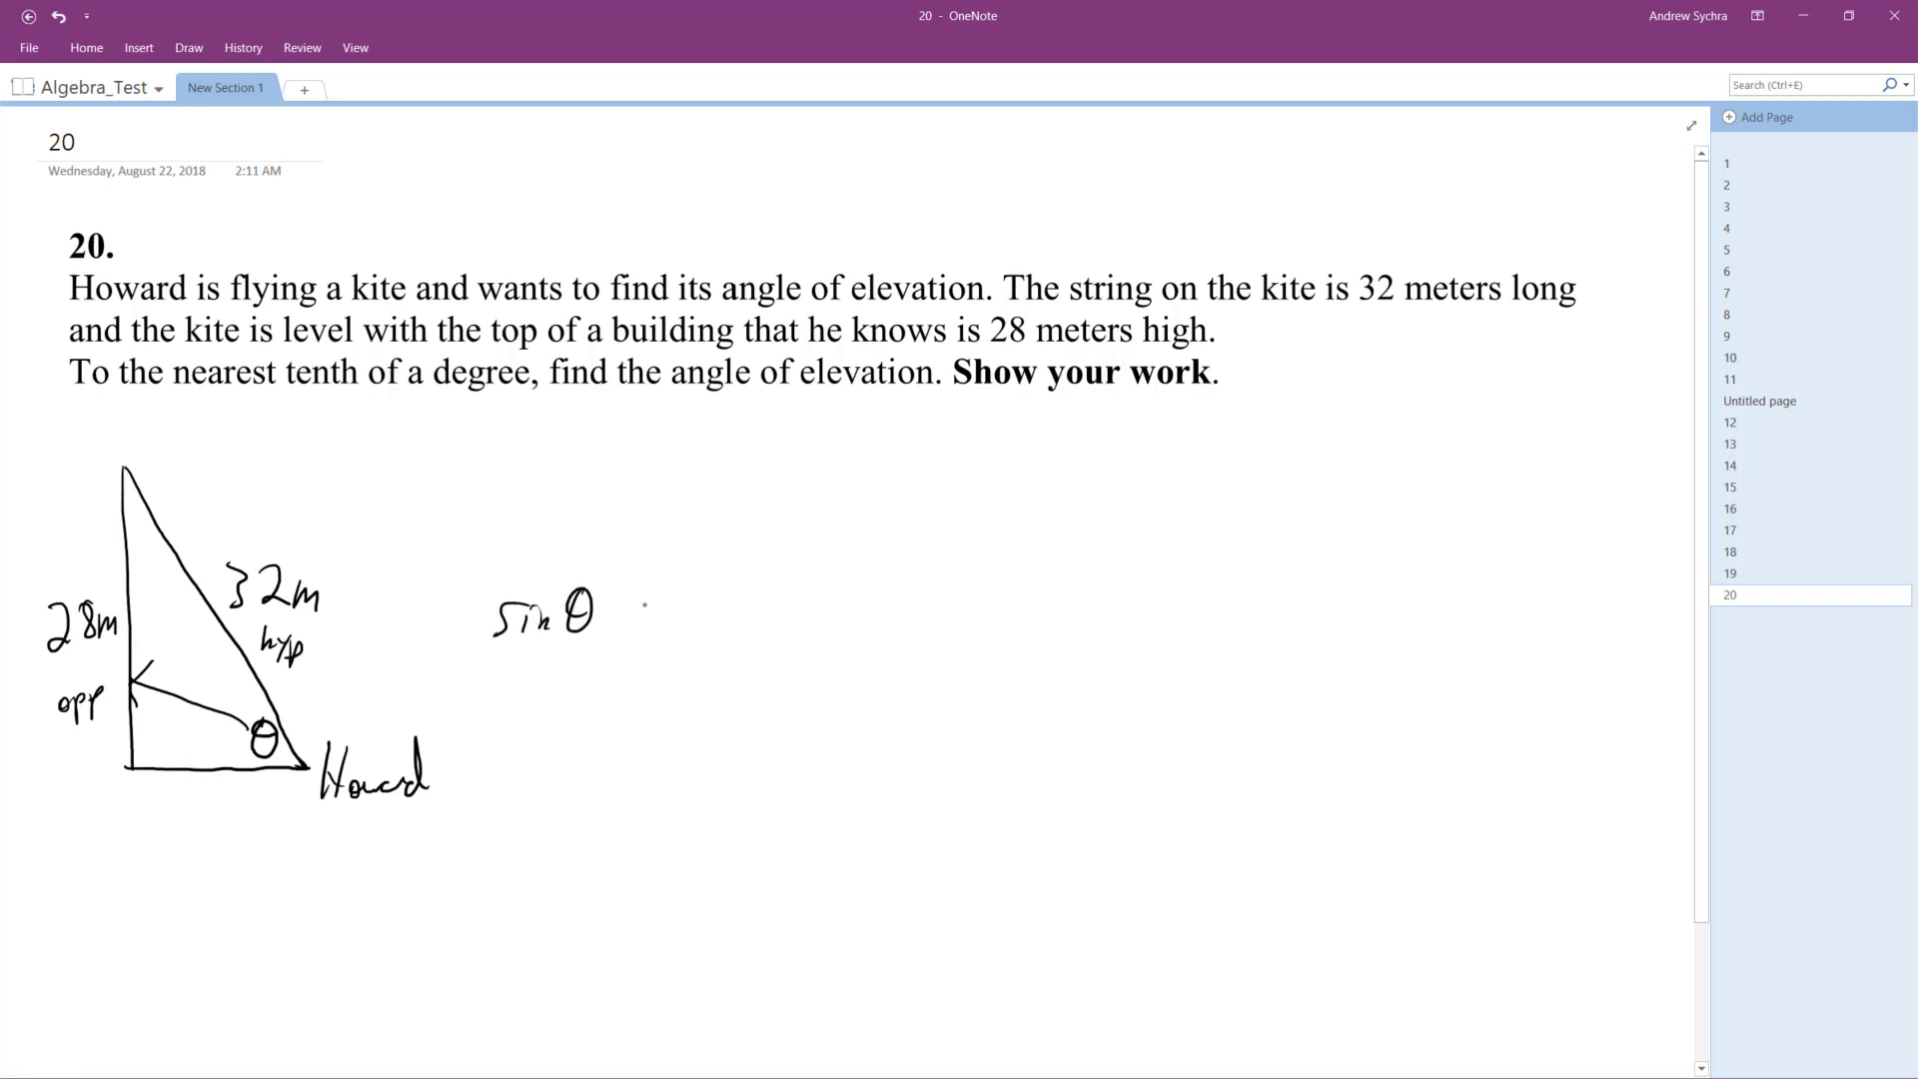
{"action": "left_click_drag", "start_coordinate": [635, 617], "coordinate": [667, 618]}
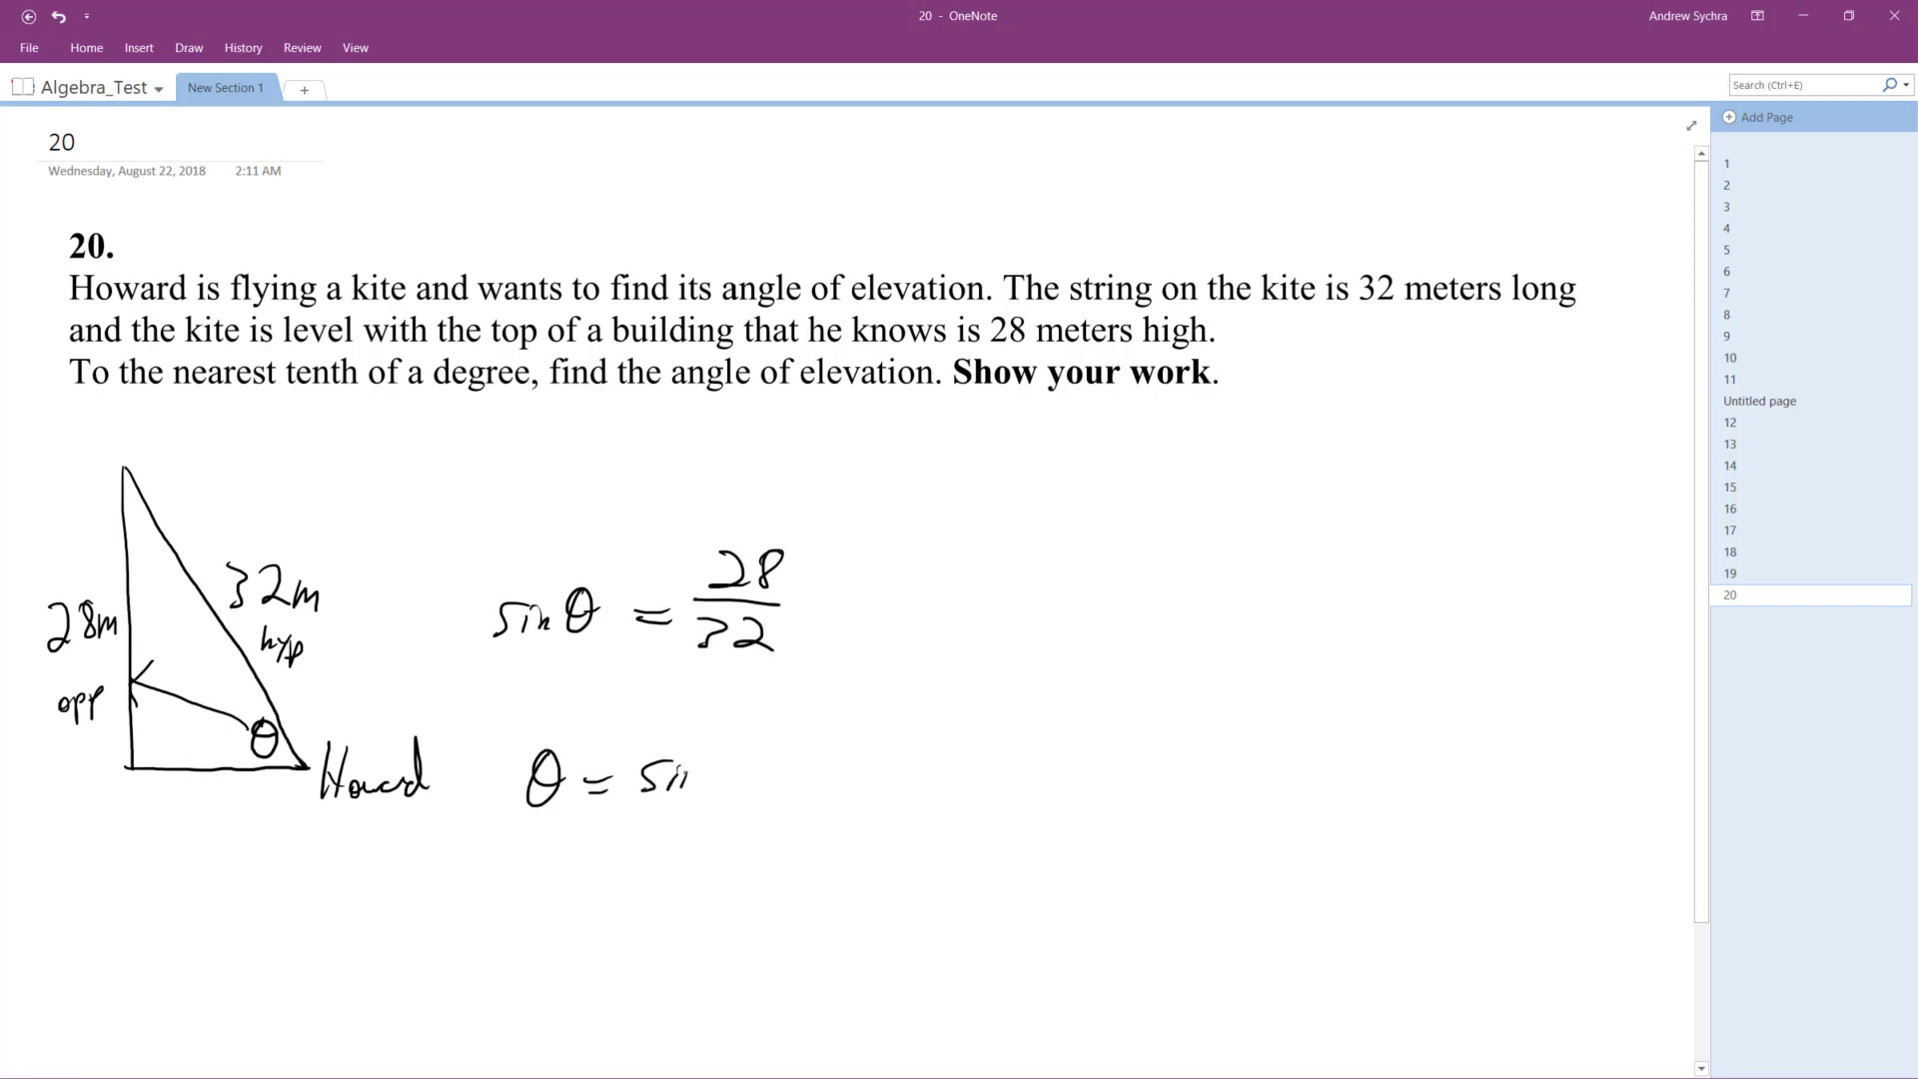
{"action": "left_click_drag", "start_coordinate": [647, 771], "coordinate": [857, 745]}
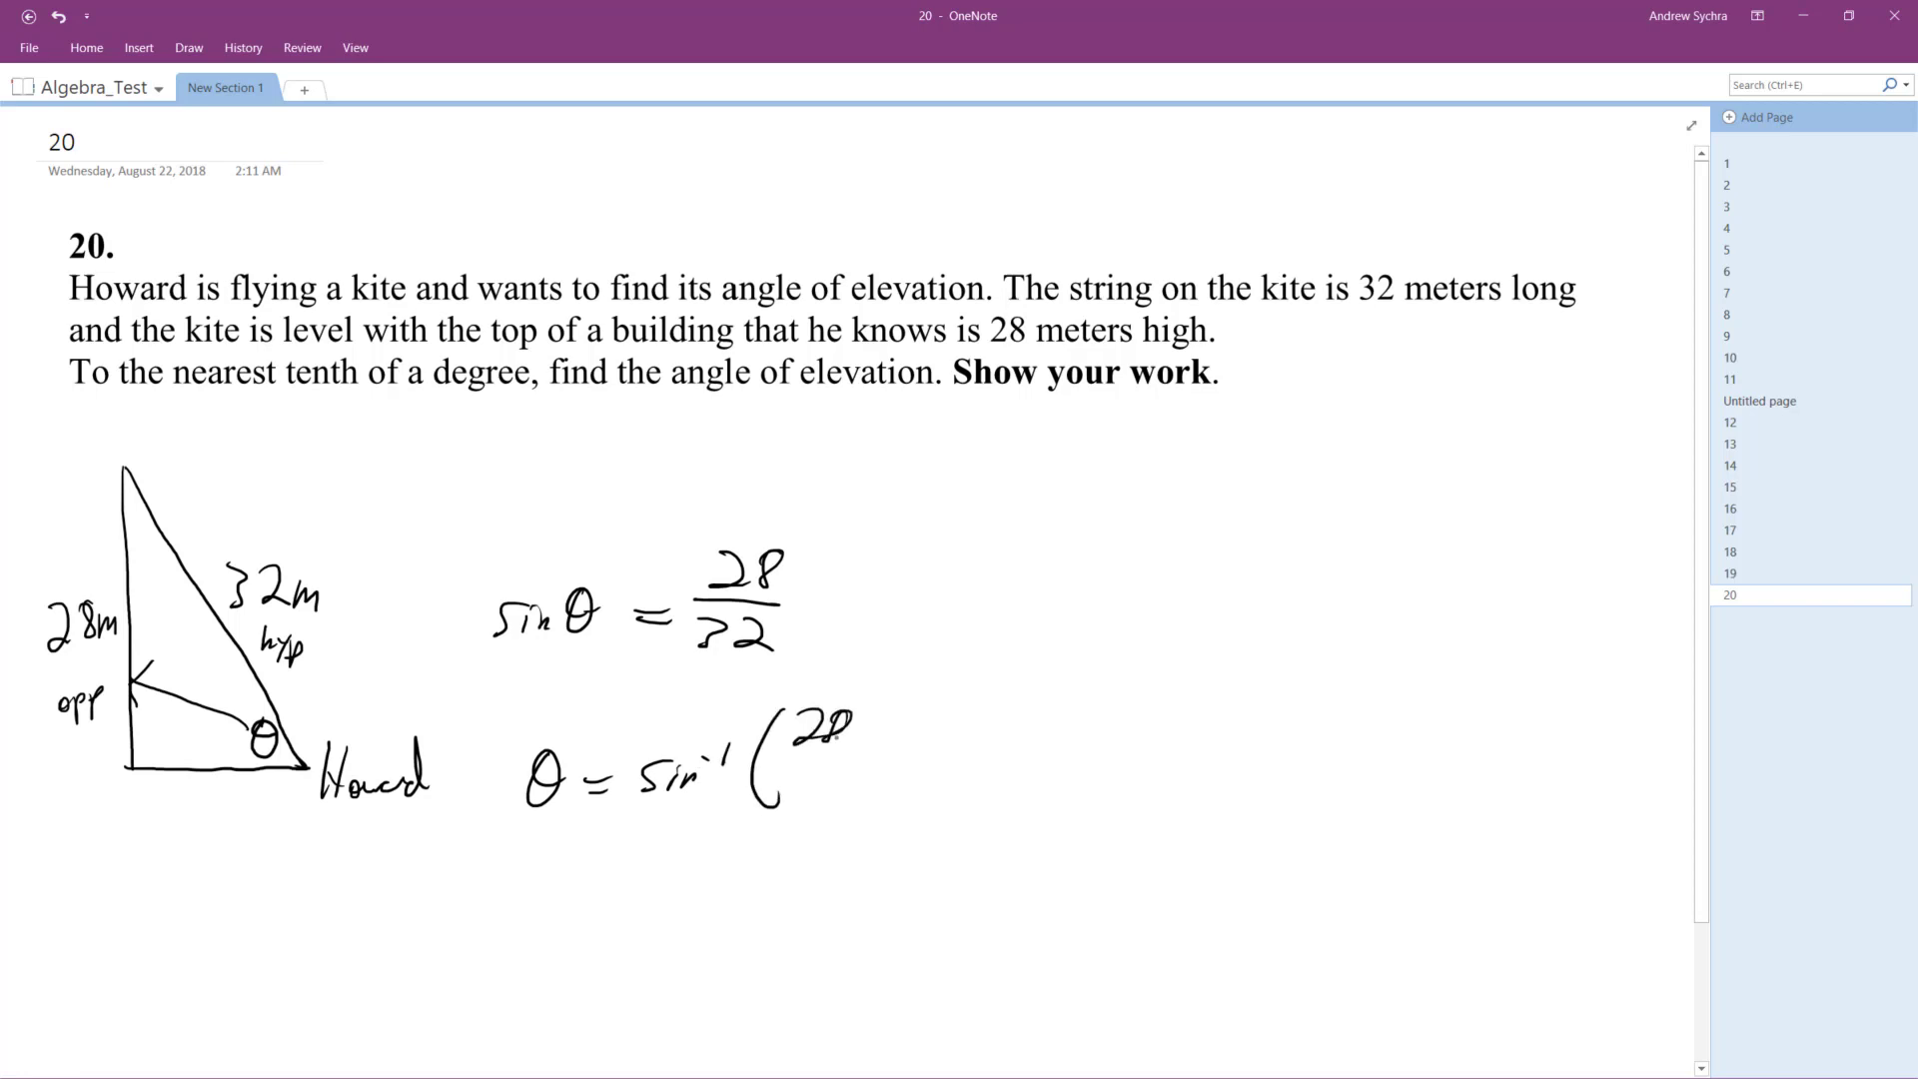
{"action": "left_click_drag", "start_coordinate": [801, 721], "coordinate": [875, 795]}
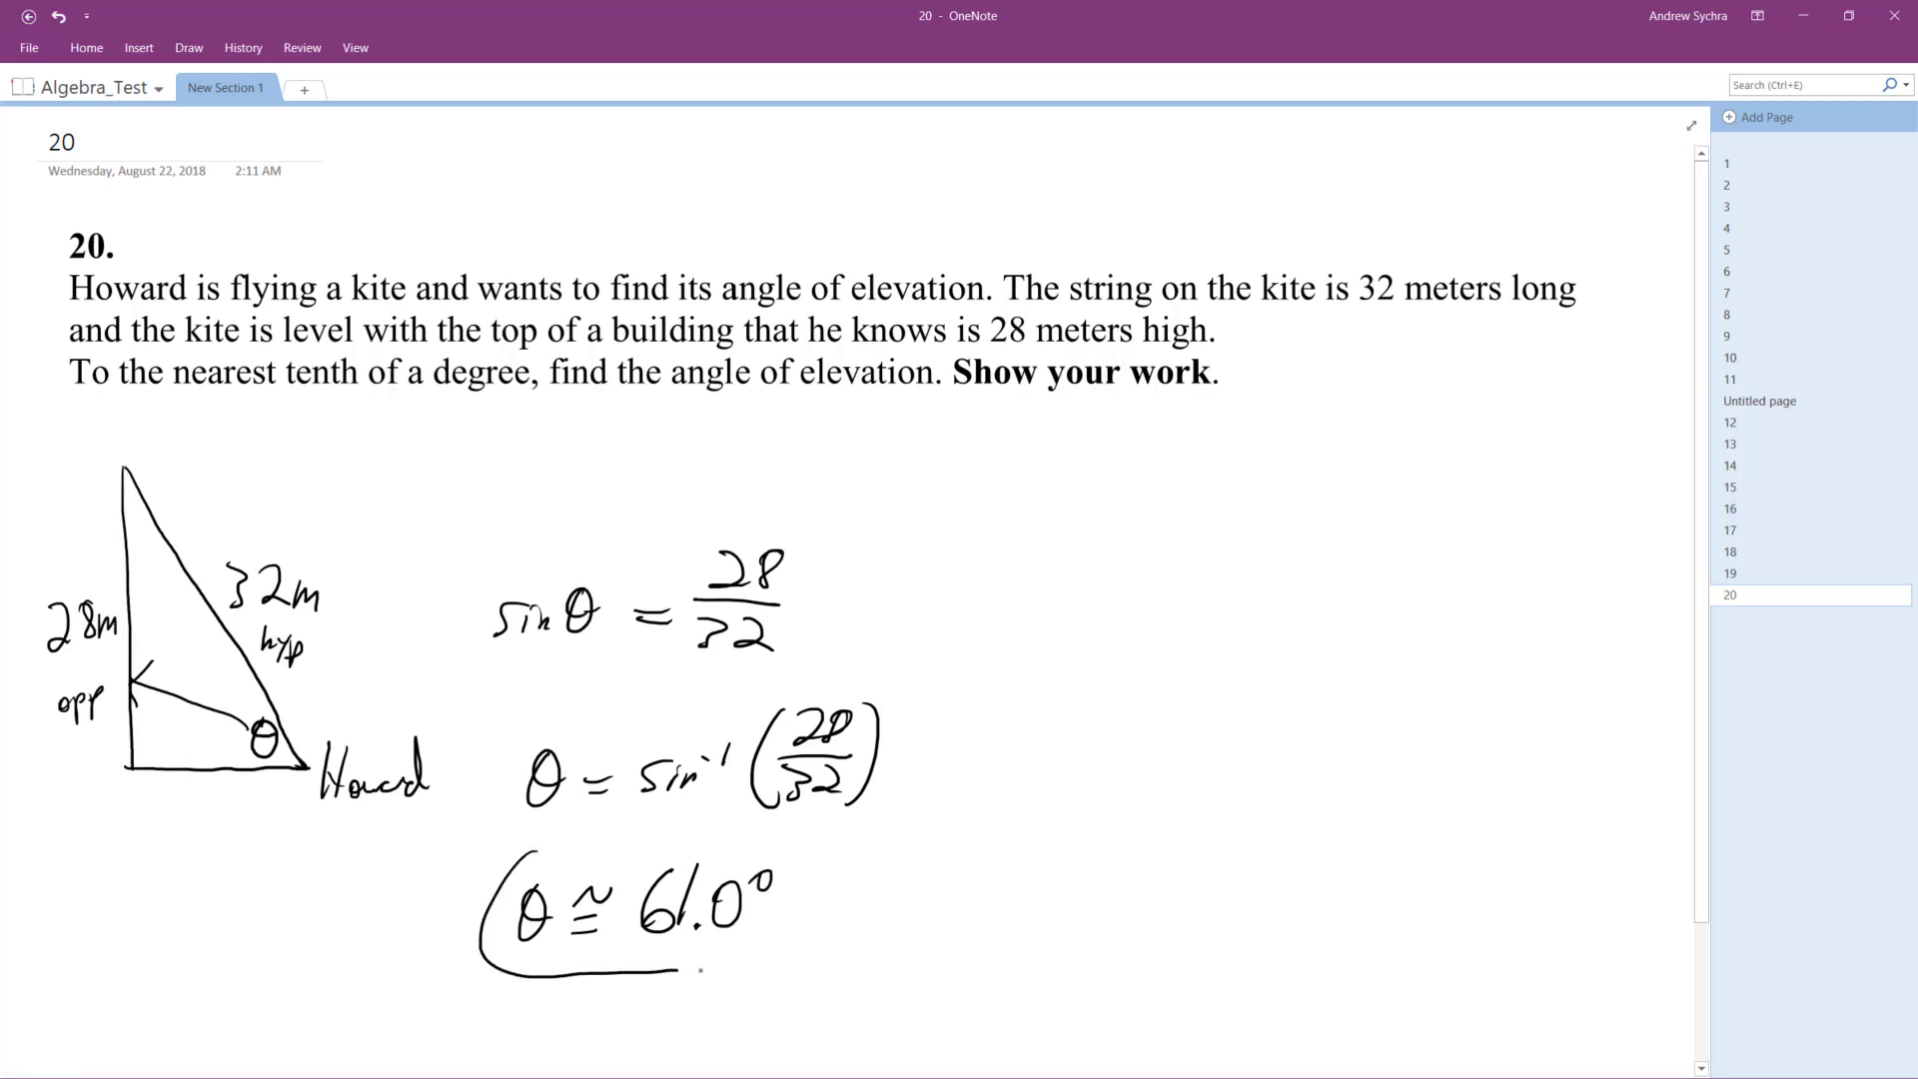
Draw a closed loop around the answer θ ≈ 61.0°
{"action": "left_click_drag", "start_coordinate": [489, 857], "coordinate": [843, 967]}
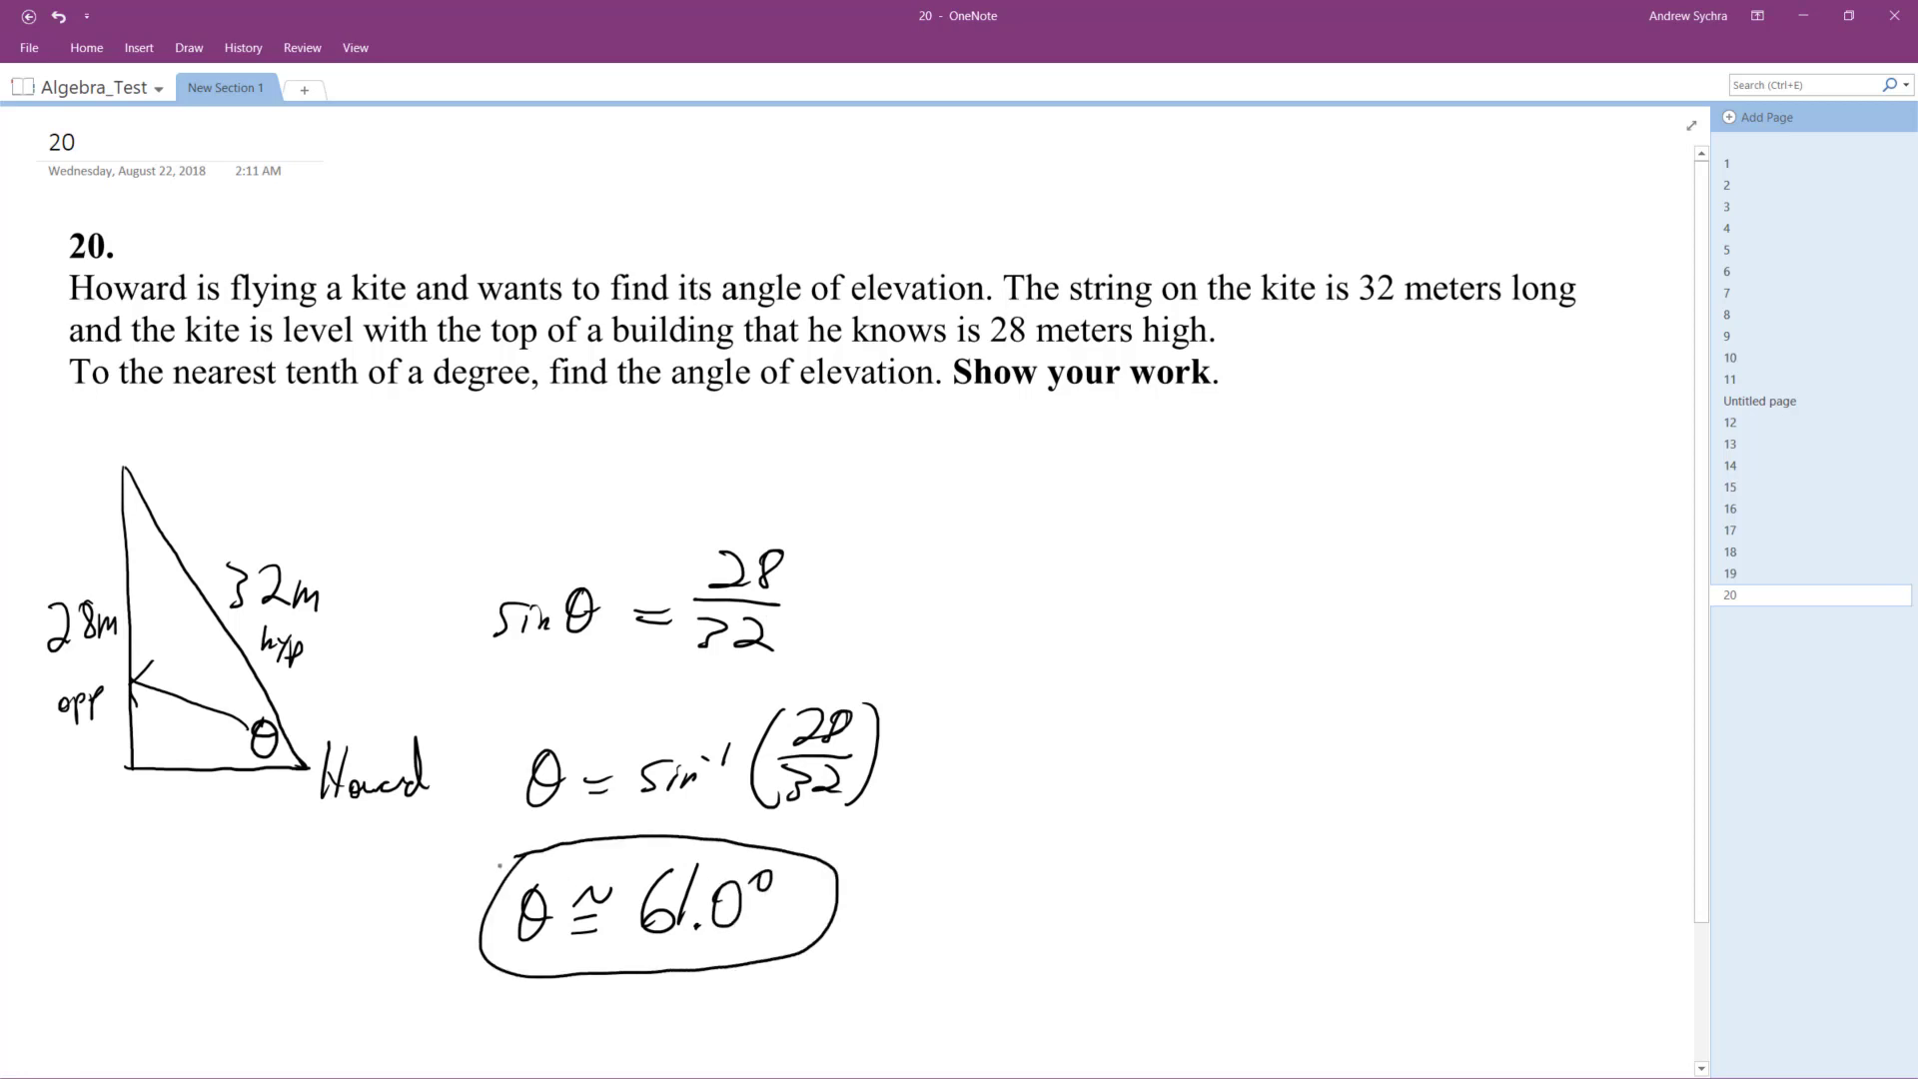